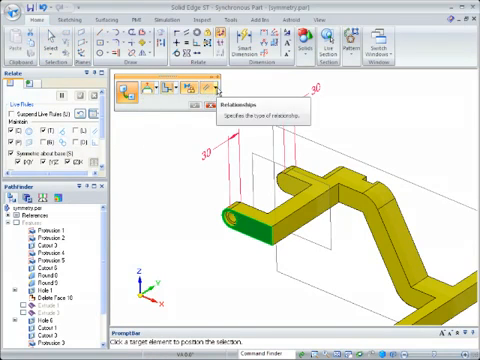
Choose Symmetric as the relationship type in the Relate command bar.
left_click(208, 96)
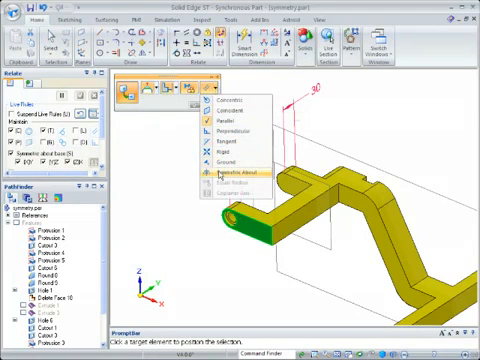
left_click(224, 176)
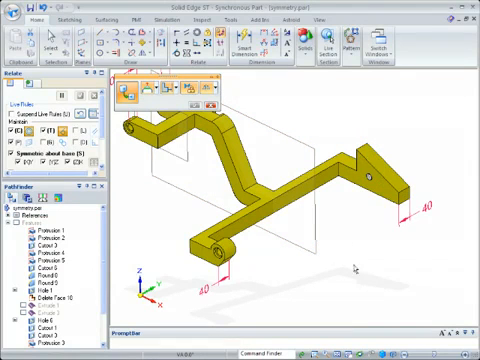
Select the symmetry plane and finish applying the symmetric relationship.
left_click(210, 248)
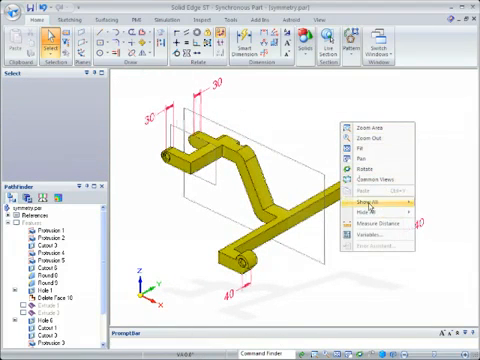
left_click(368, 202)
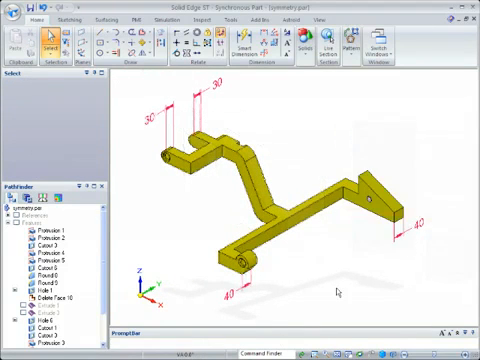